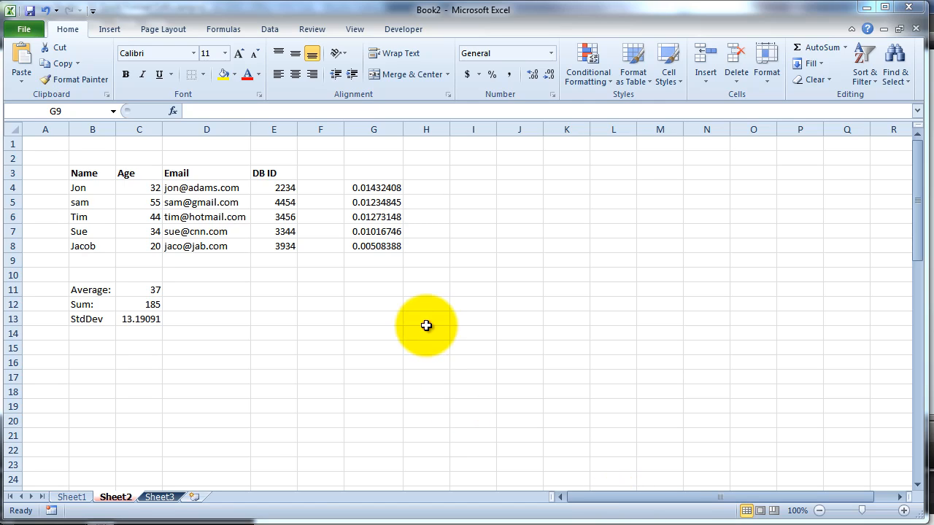
- Select the age-to-ID ratio cells G4:G8
{"action": "left_click", "coordinate": [373, 187]}
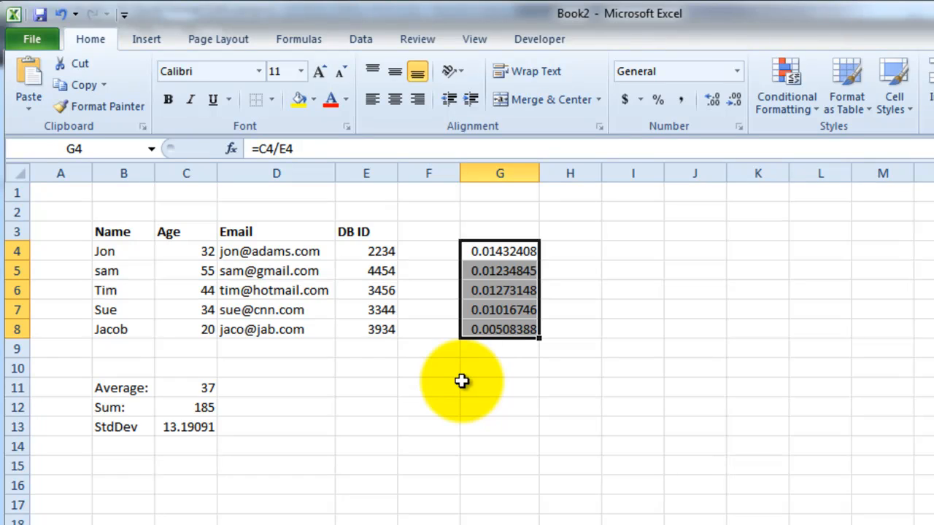
{"action": "mouse_move", "coordinate": [502, 368]}
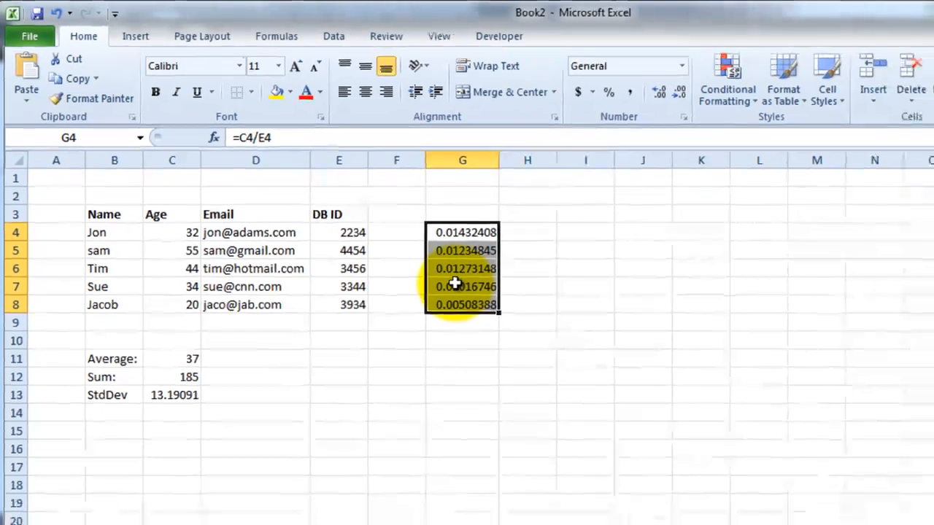
{"action": "right_click", "coordinate": [455, 284]}
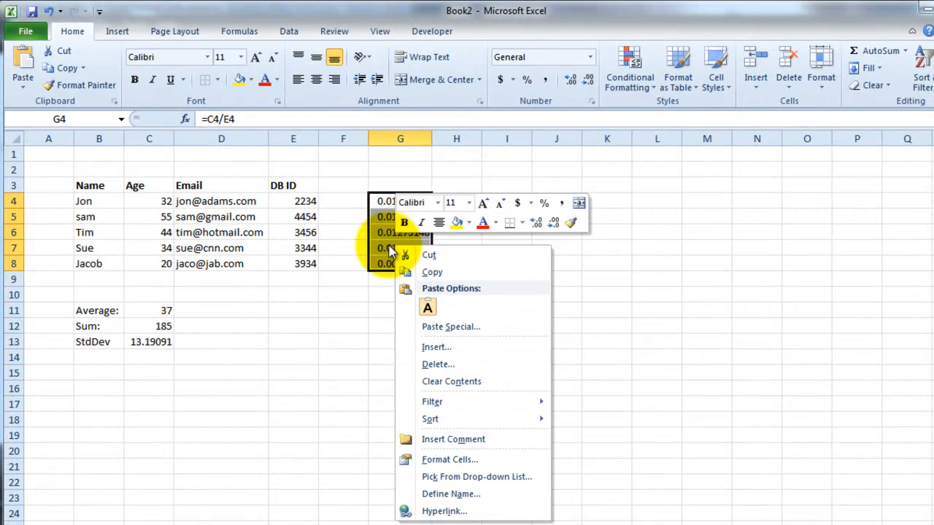
{"action": "left_click", "coordinate": [449, 458]}
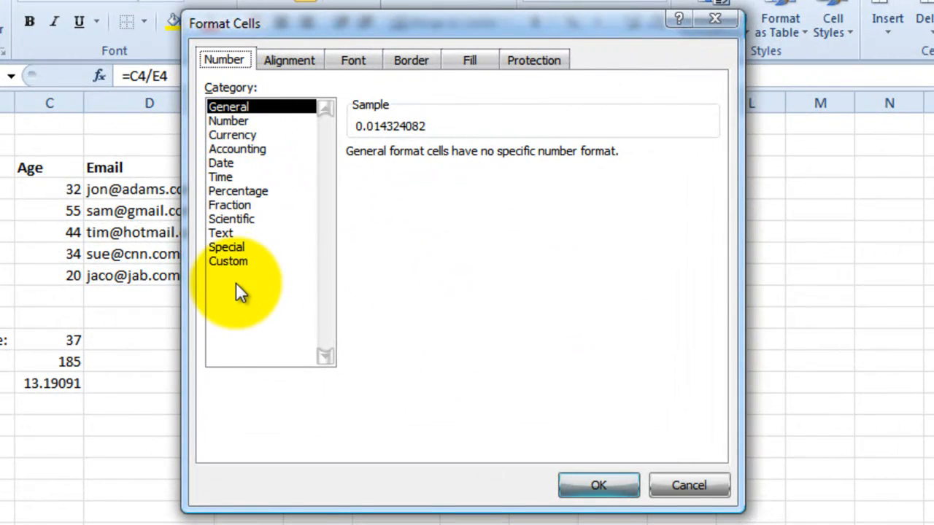
{"action": "mouse_move", "coordinate": [382, 105]}
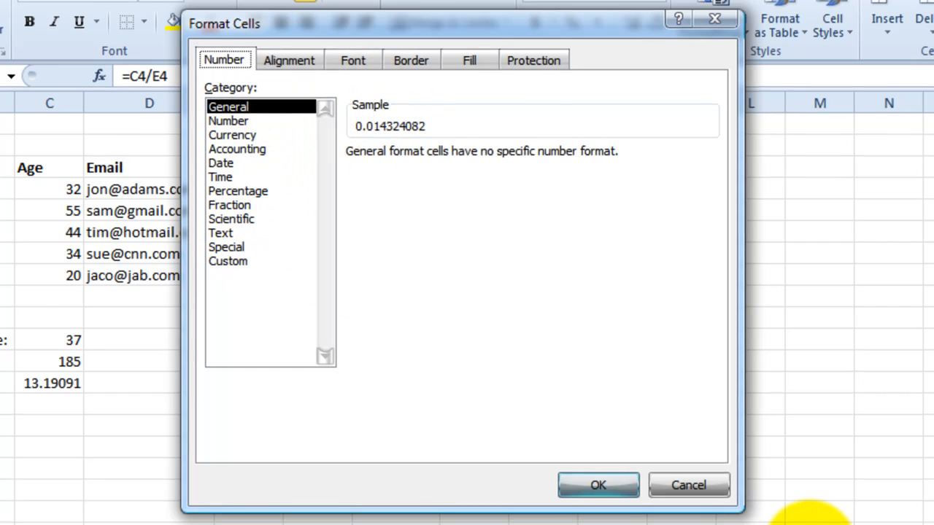
{"action": "left_click", "coordinate": [598, 484]}
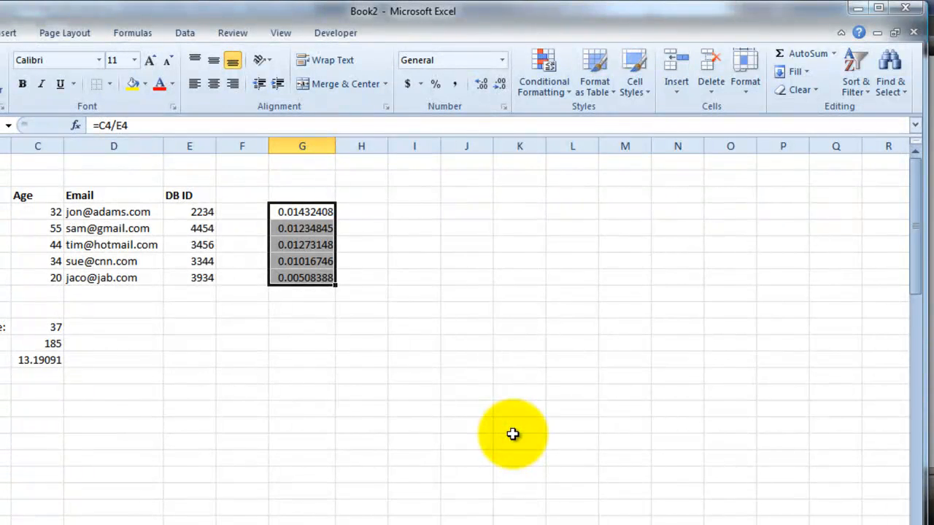
- Format the ratios as Currency so each reads $0.01
{"action": "left_click", "coordinate": [502, 60]}
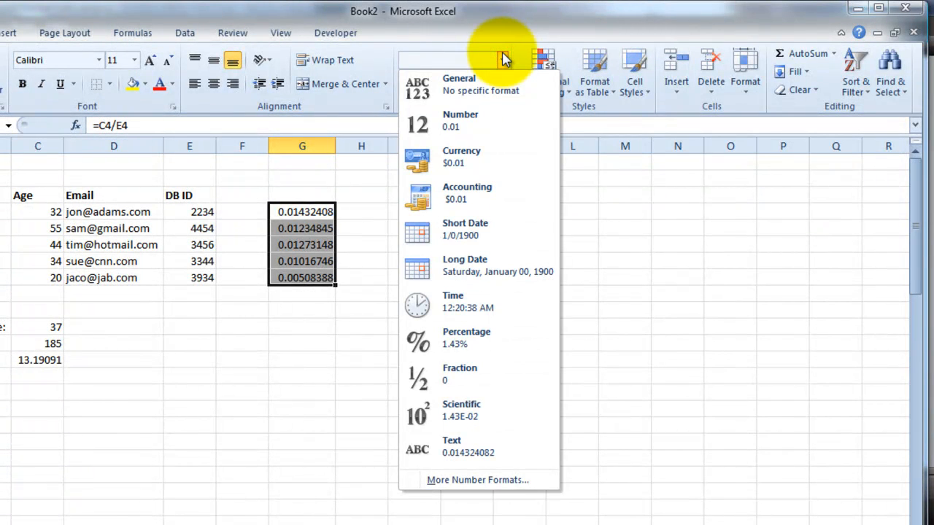
{"action": "mouse_move", "coordinate": [474, 193]}
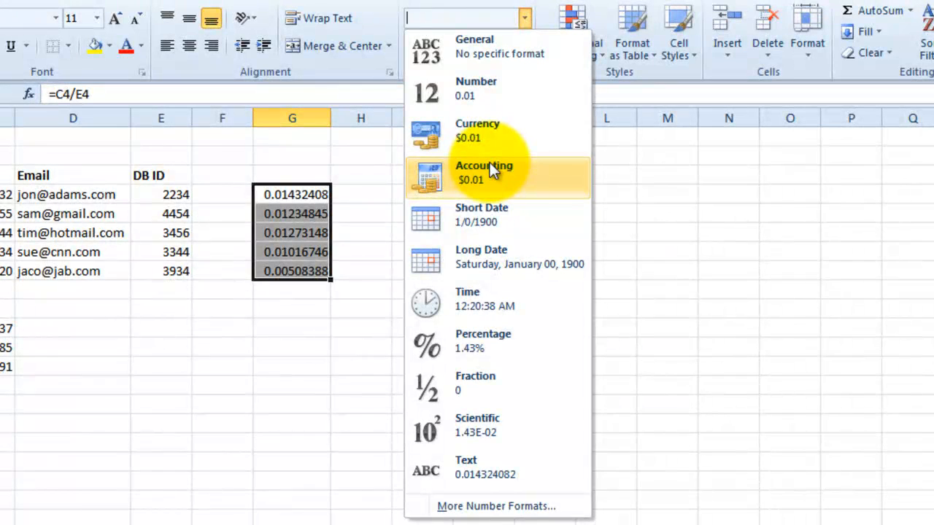
{"action": "mouse_move", "coordinate": [479, 131]}
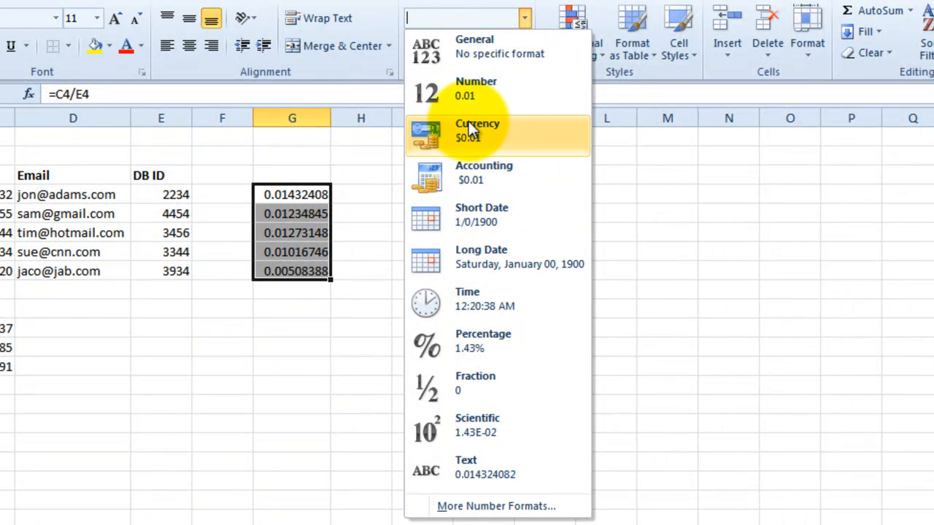
{"action": "left_click", "coordinate": [477, 130]}
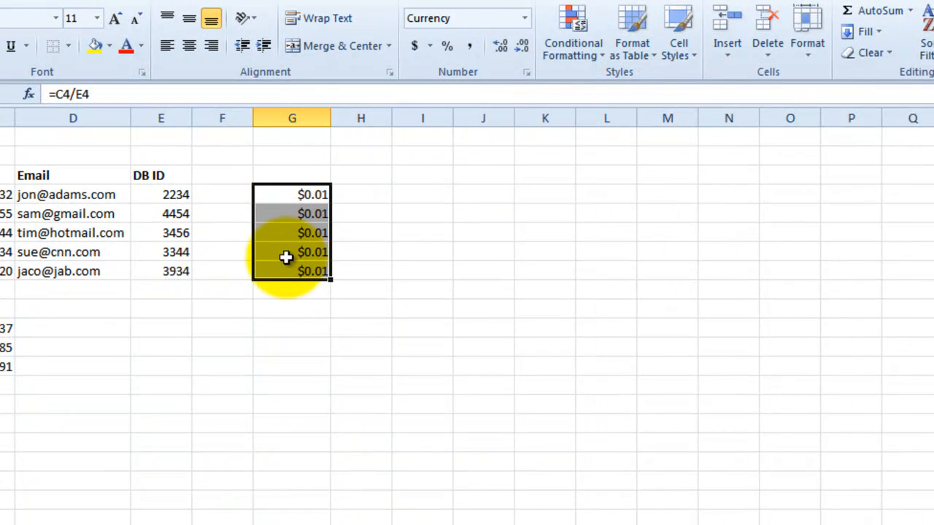
{"action": "mouse_move", "coordinate": [531, 13]}
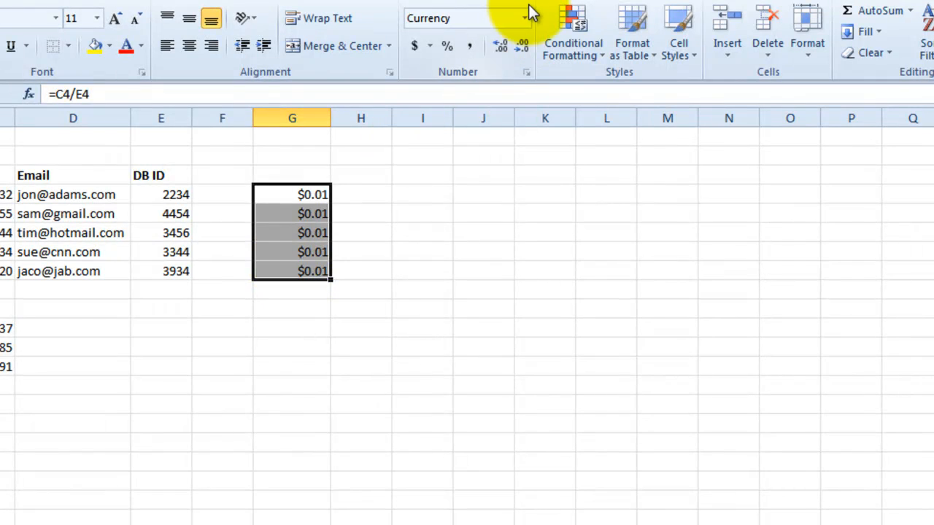
{"action": "left_click", "coordinate": [524, 17]}
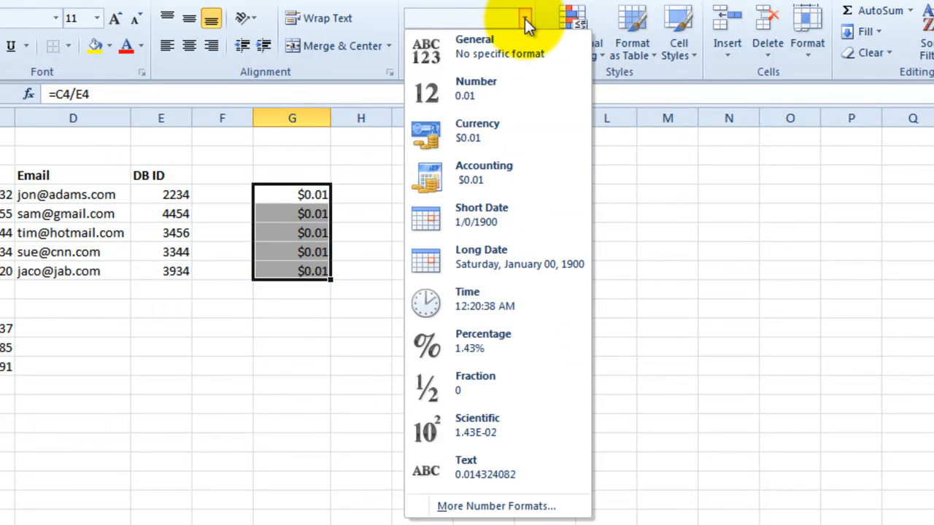
- Switch the ratios to Number, then General, showing full decimals like 0.01432408
{"action": "left_click", "coordinate": [475, 87]}
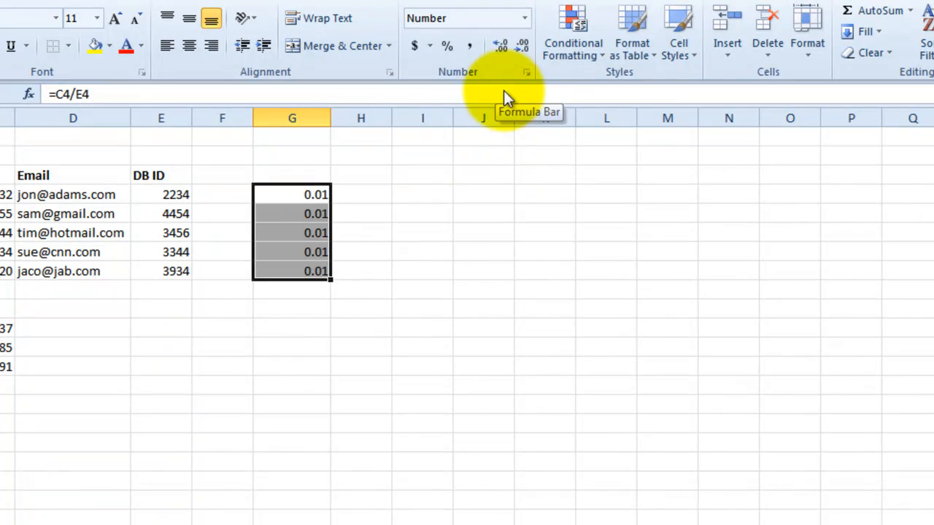
{"action": "left_click", "coordinate": [522, 18]}
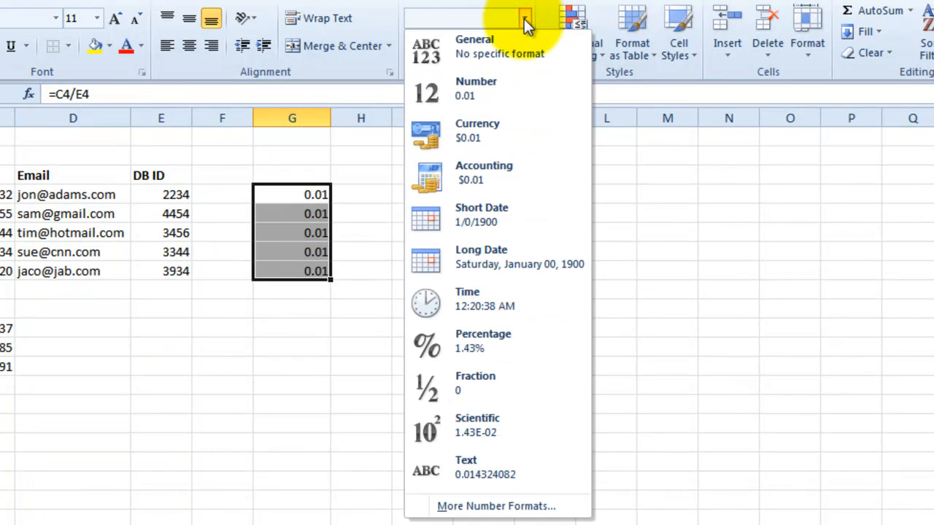
{"action": "mouse_move", "coordinate": [496, 52]}
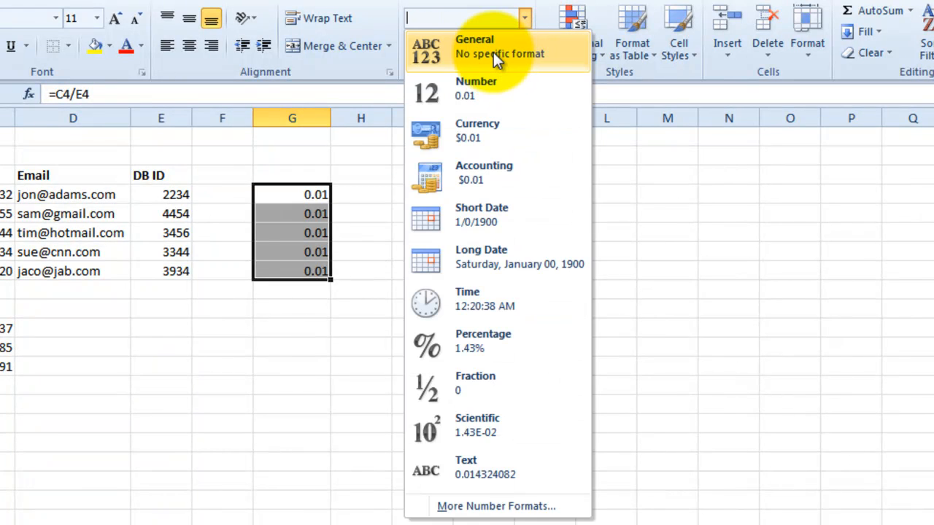
{"action": "left_click", "coordinate": [474, 45]}
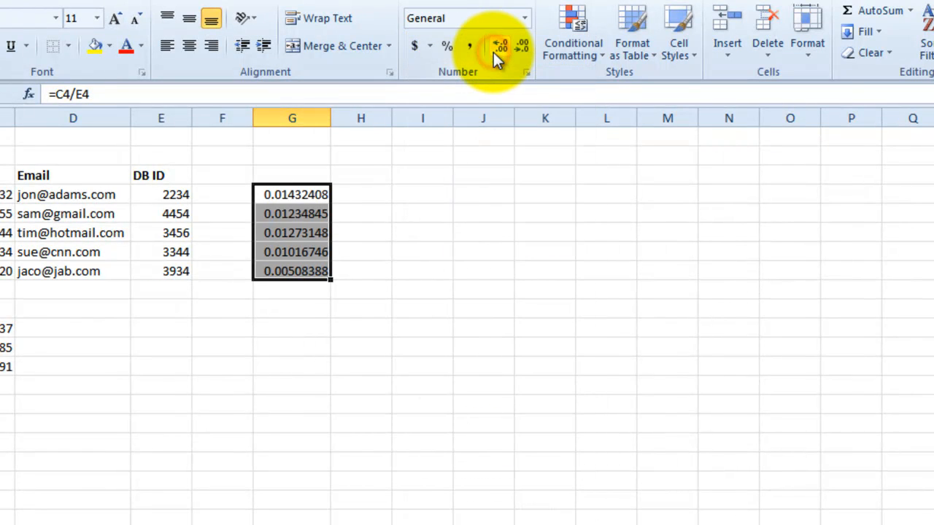
{"action": "left_click", "coordinate": [360, 270]}
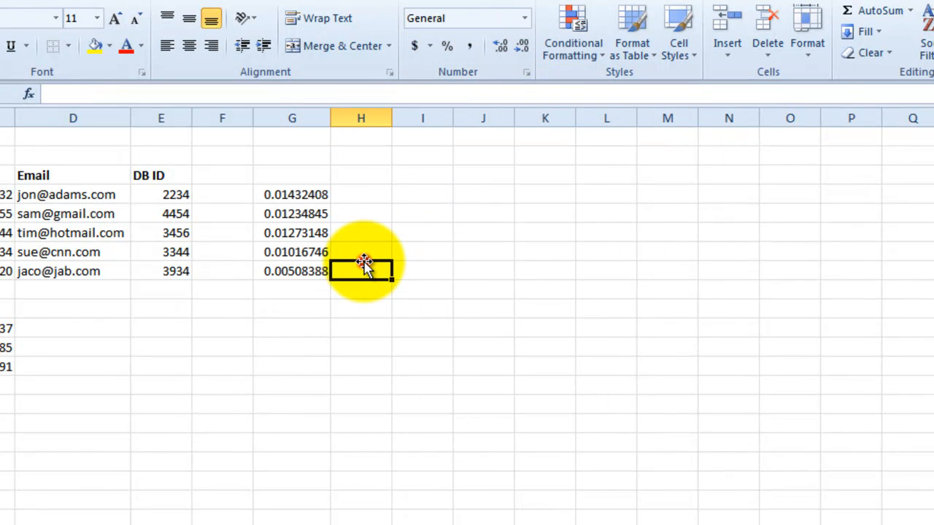